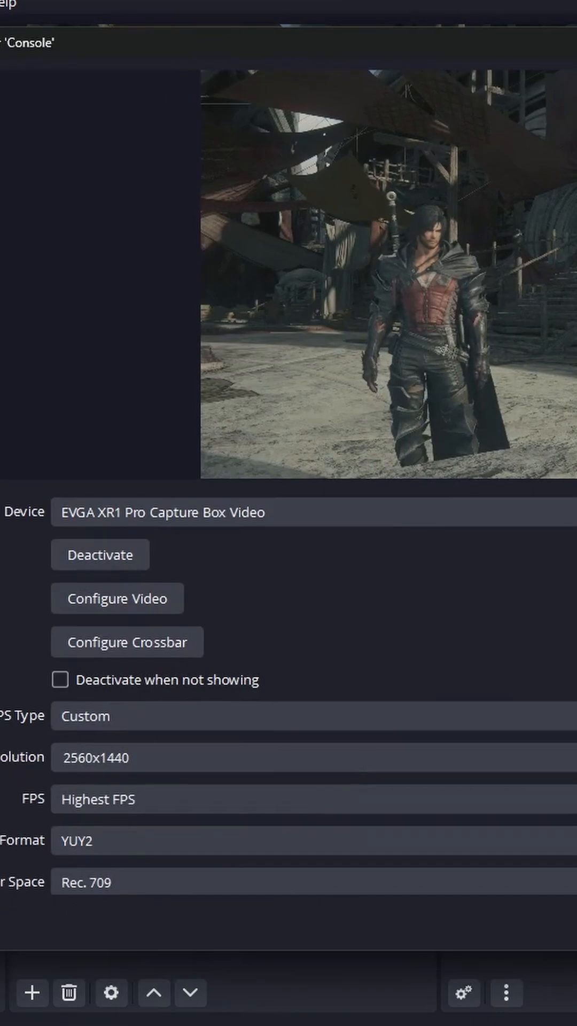
- Change the capture device's color space from Rec. 709 to Rec. 2100 (PQ)
scroll("down", 3)
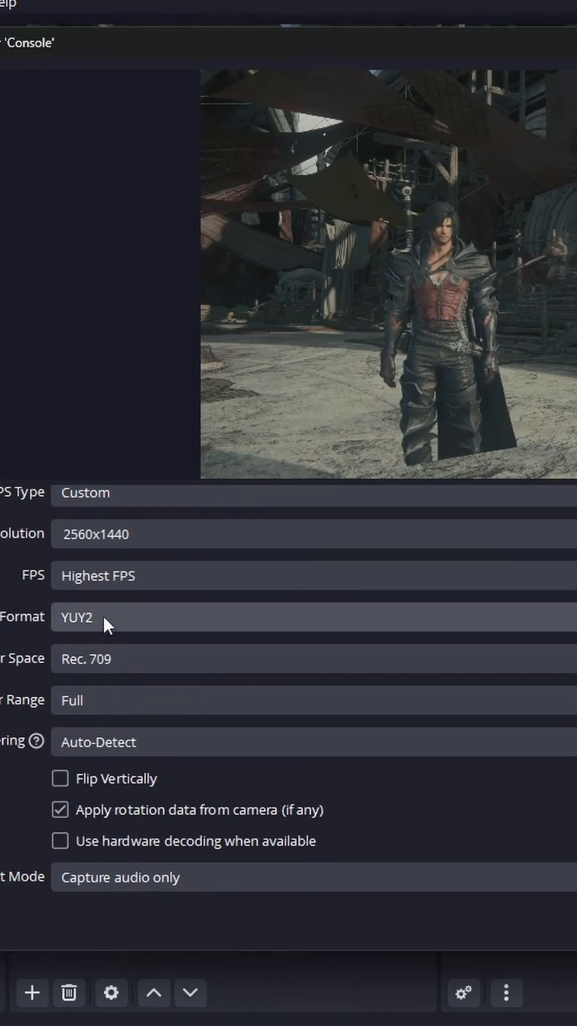
left_click(308, 658)
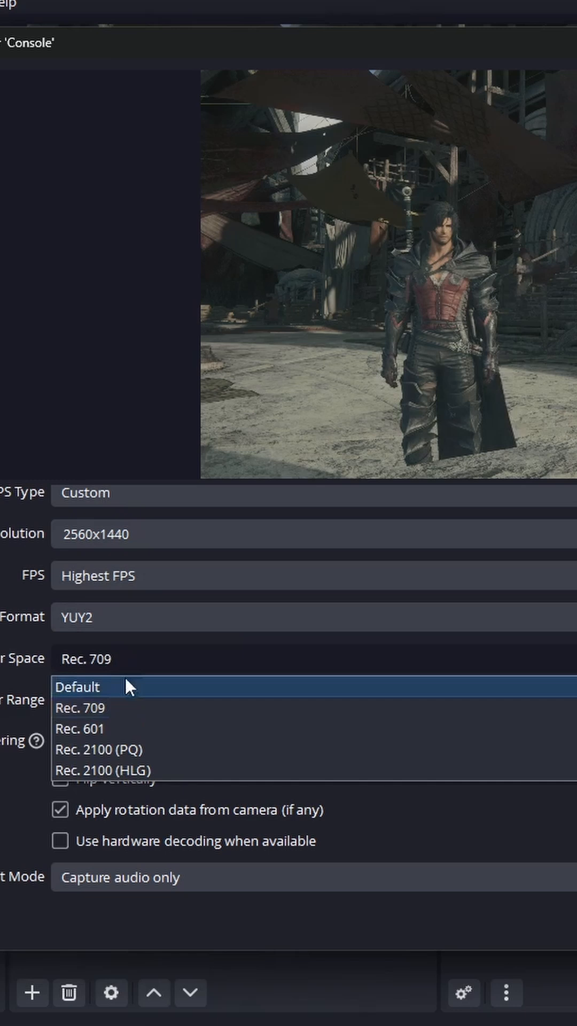
left_click(78, 707)
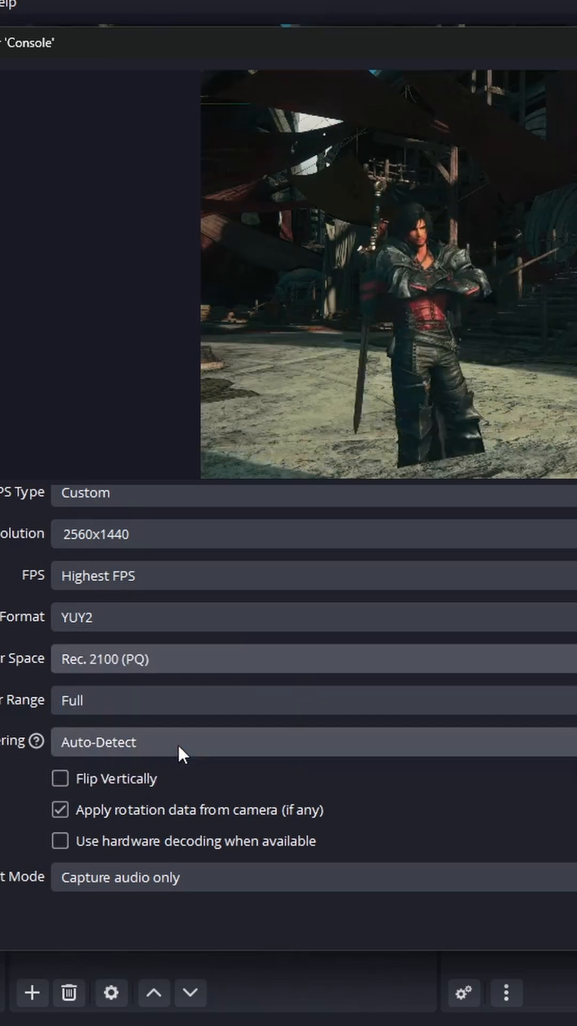
mouse_move(452, 405)
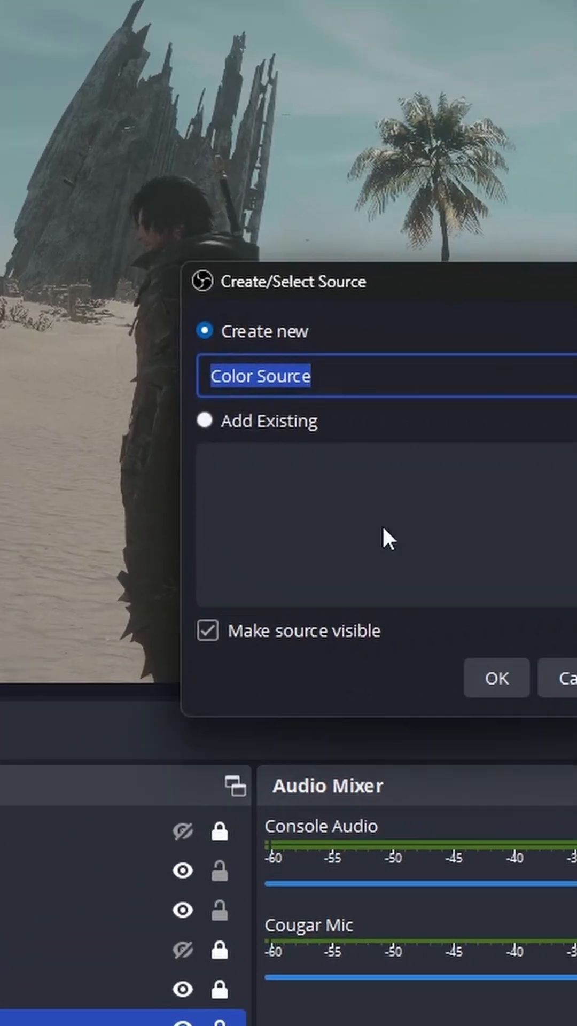
- Create the 'Screen Darken' color source and add a Color Correction filter to it
left_click(495, 677)
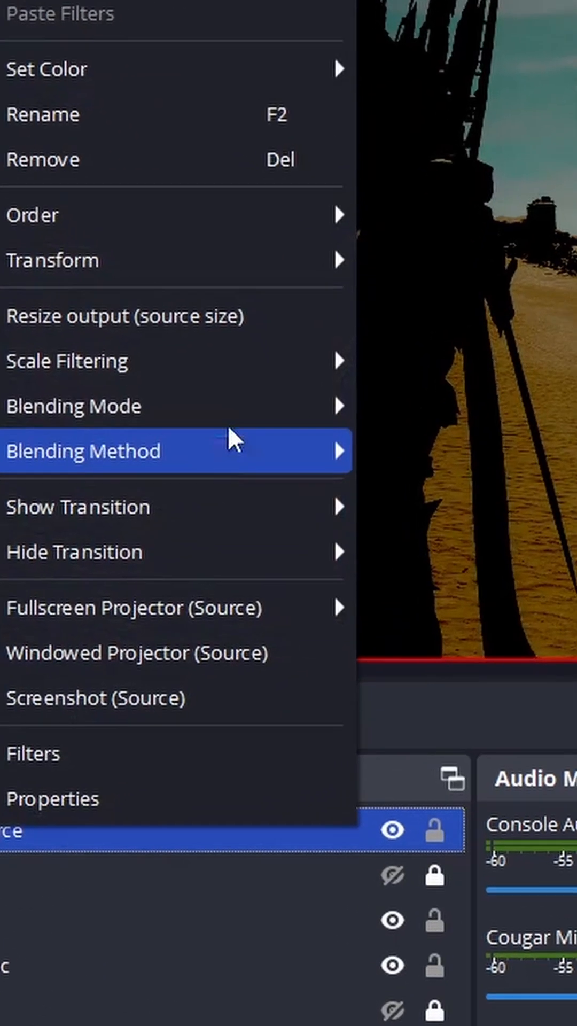
left_click(35, 753)
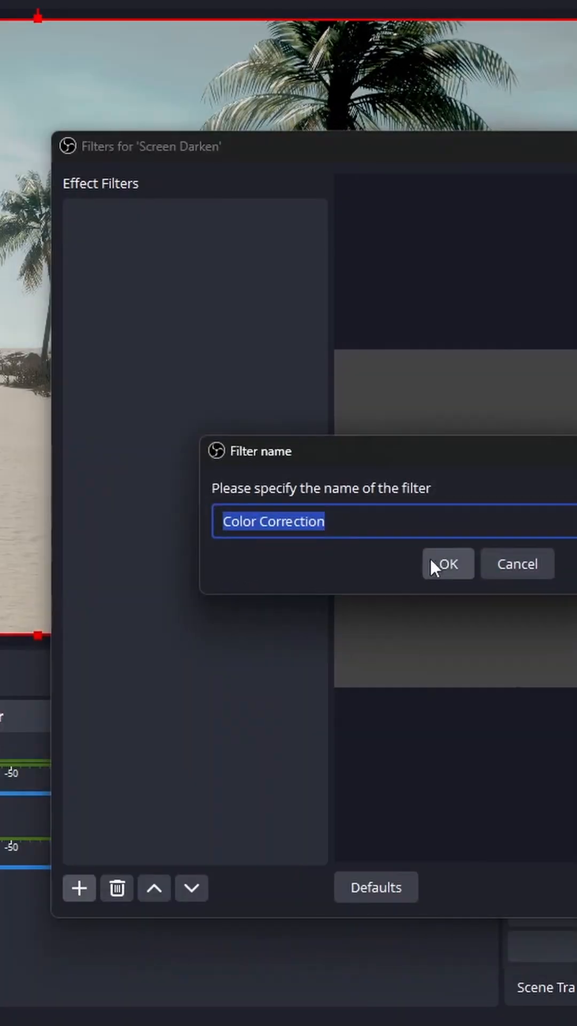
left_click(447, 564)
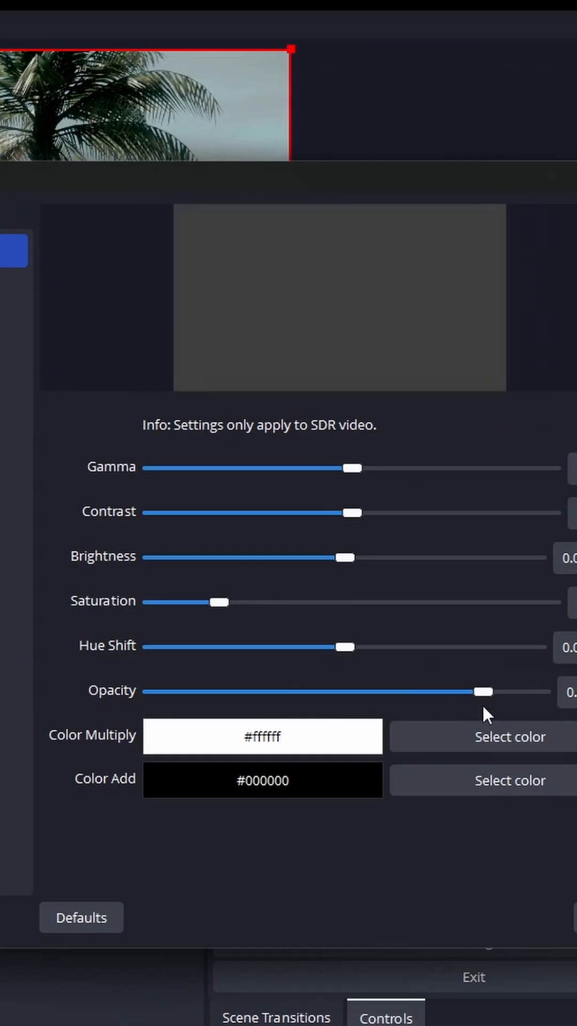